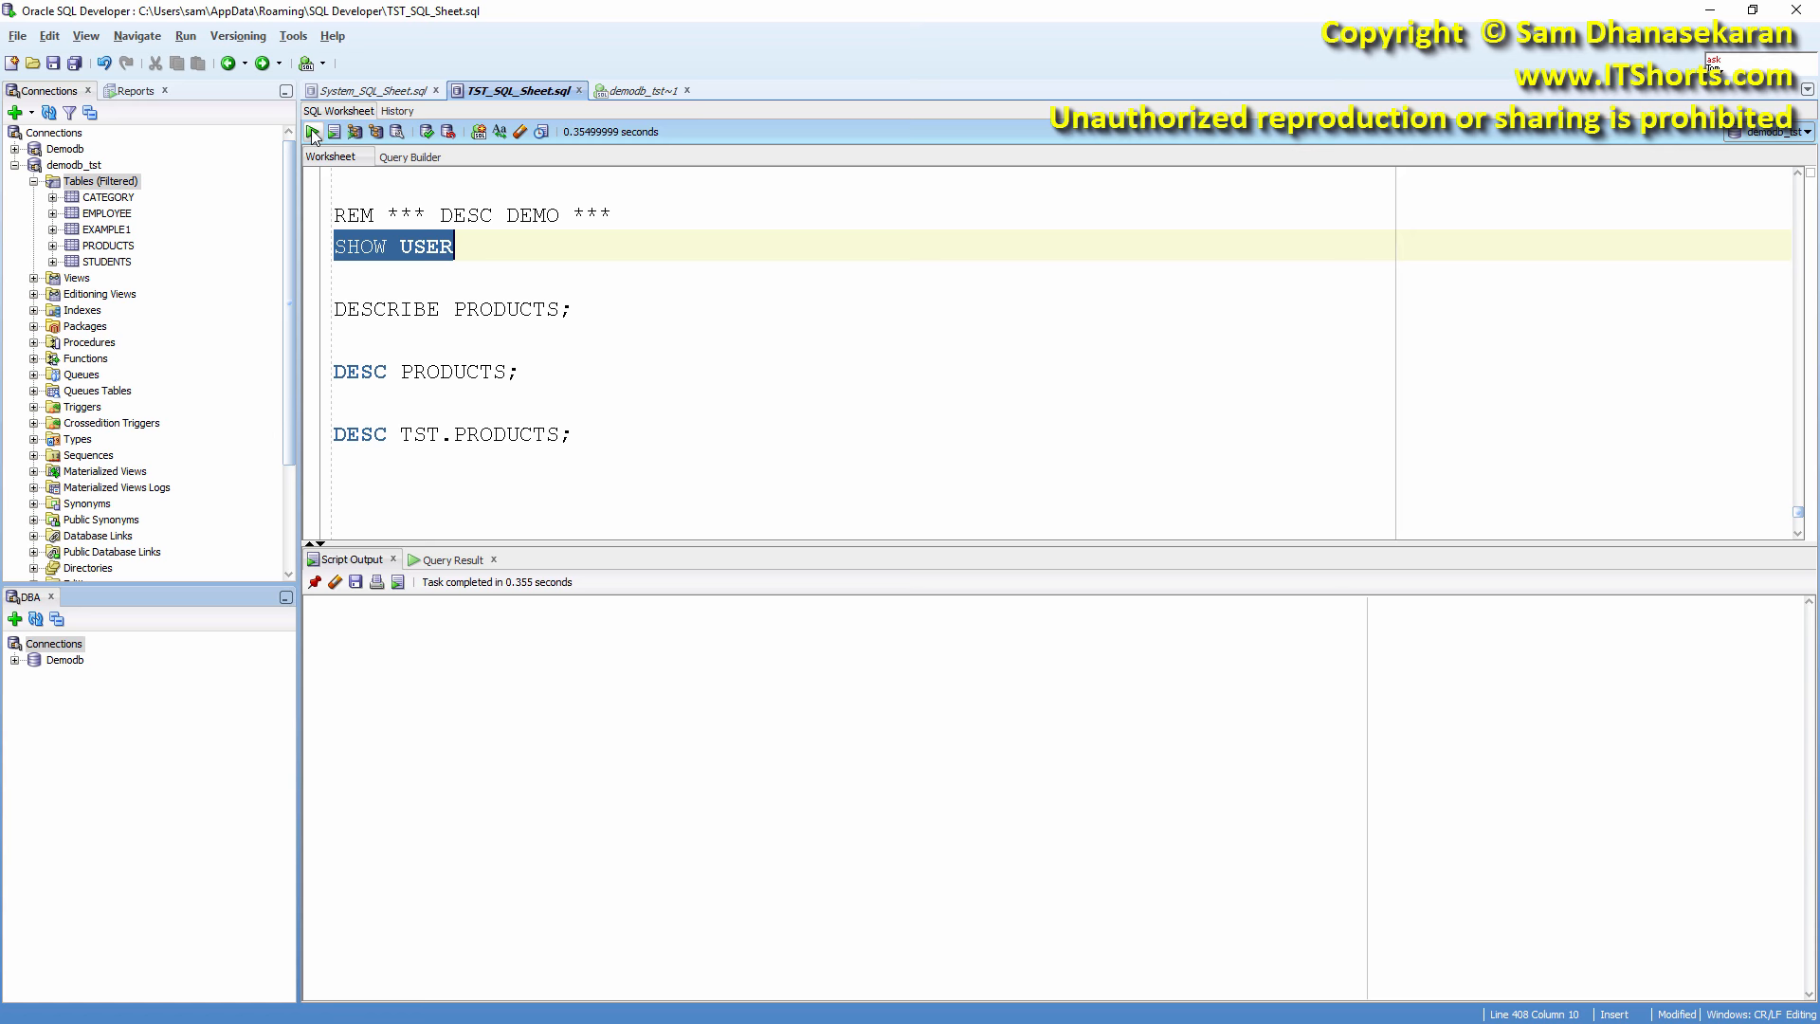
- Run SHOW USER, returning 'USER is TST' in Script Output
click(333, 131)
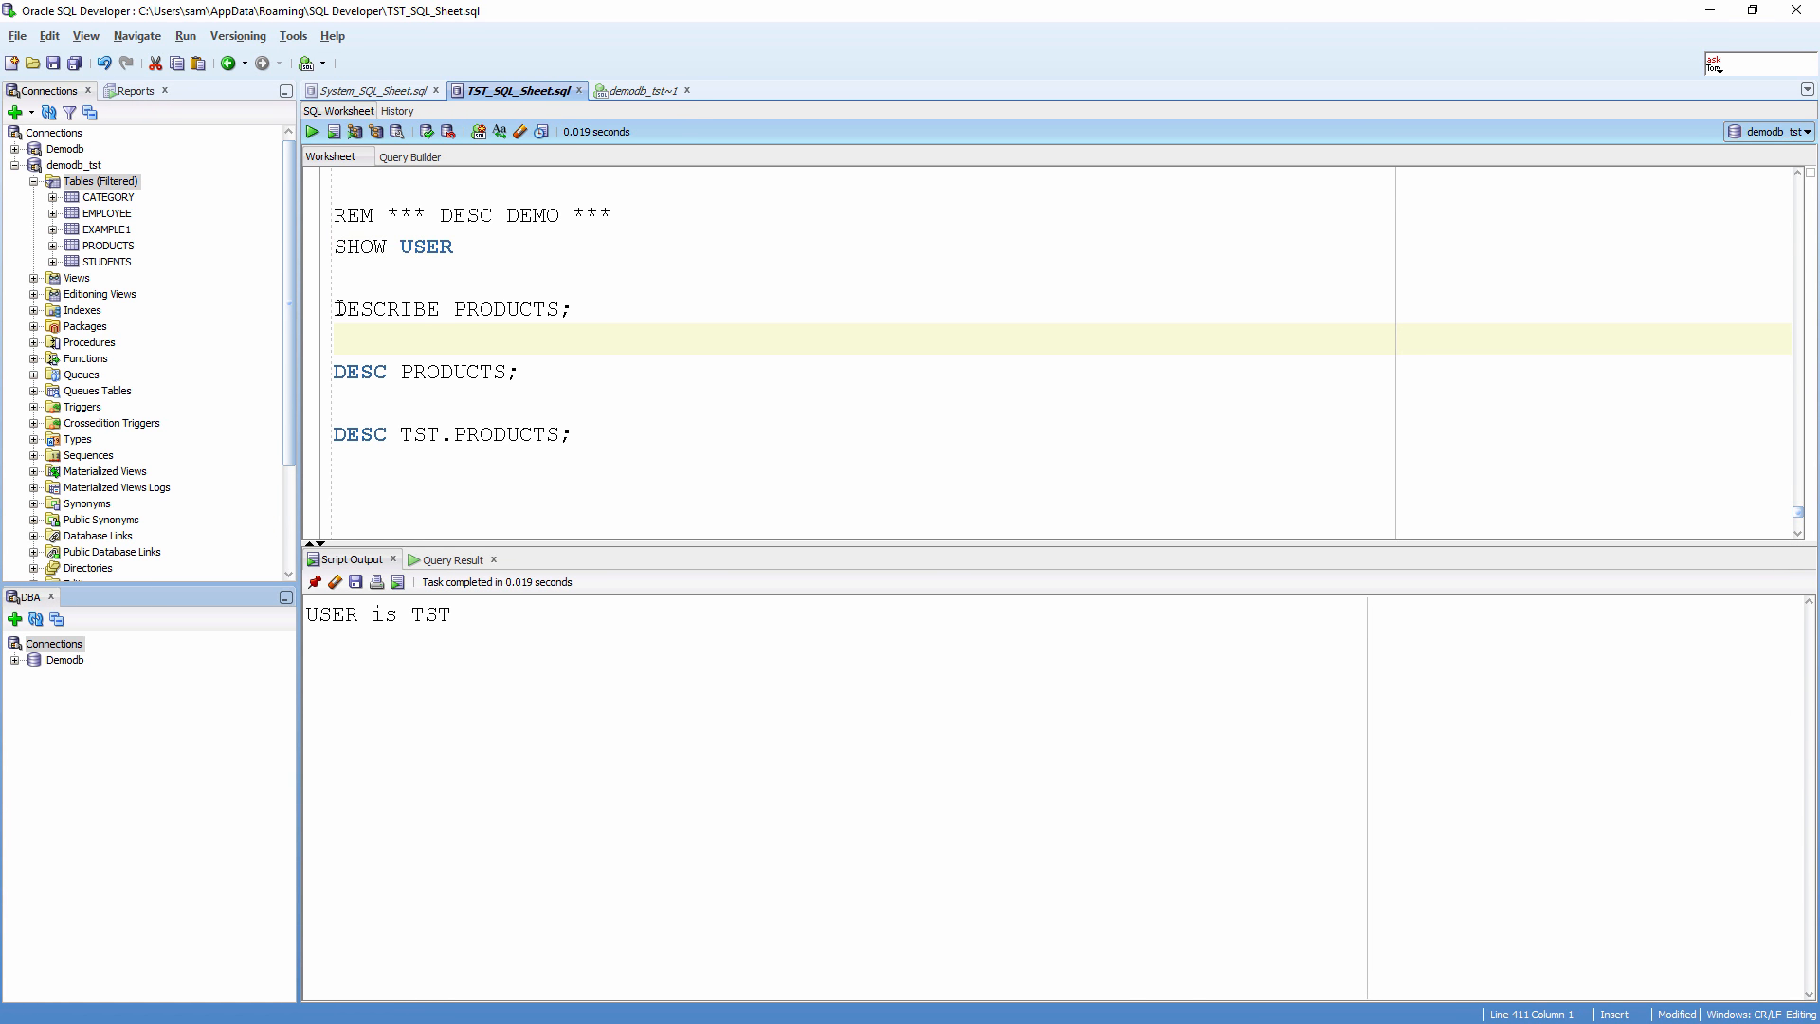
- Run DESCRIBE PRODUCTS and highlight the PRICE column's NUMBER(8,2) type in the output
click(333, 131)
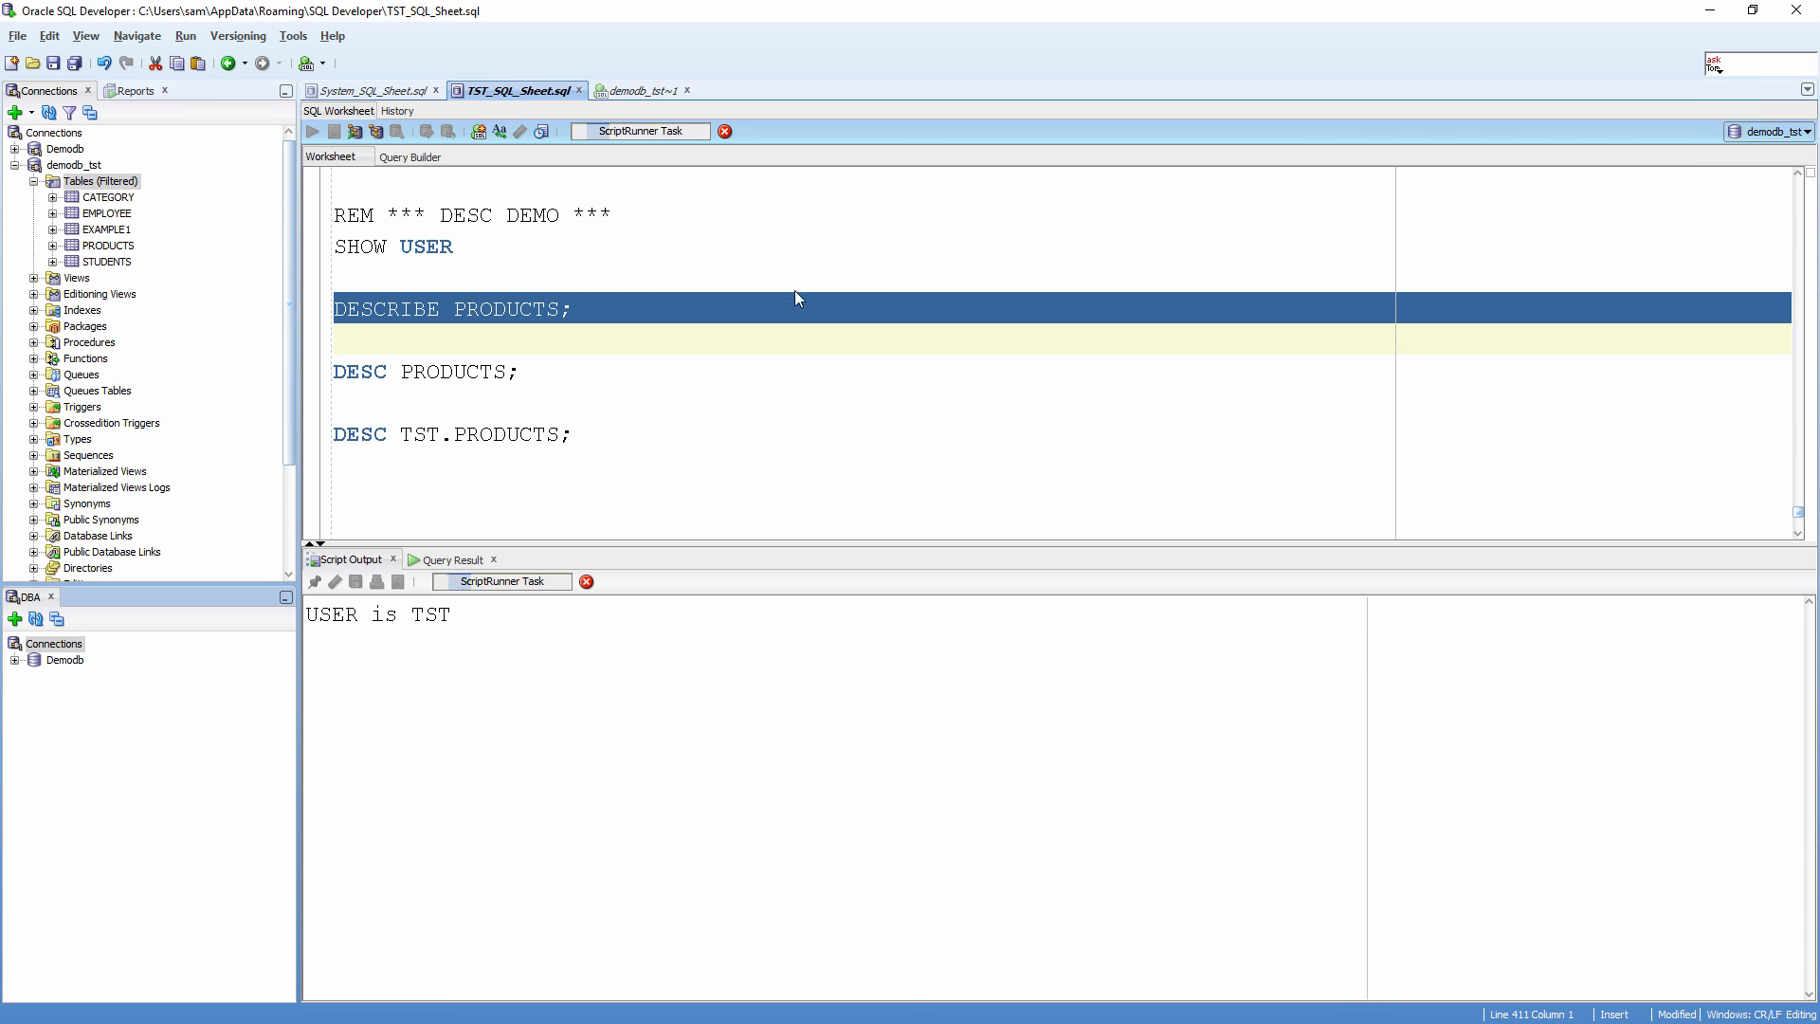
click(311, 131)
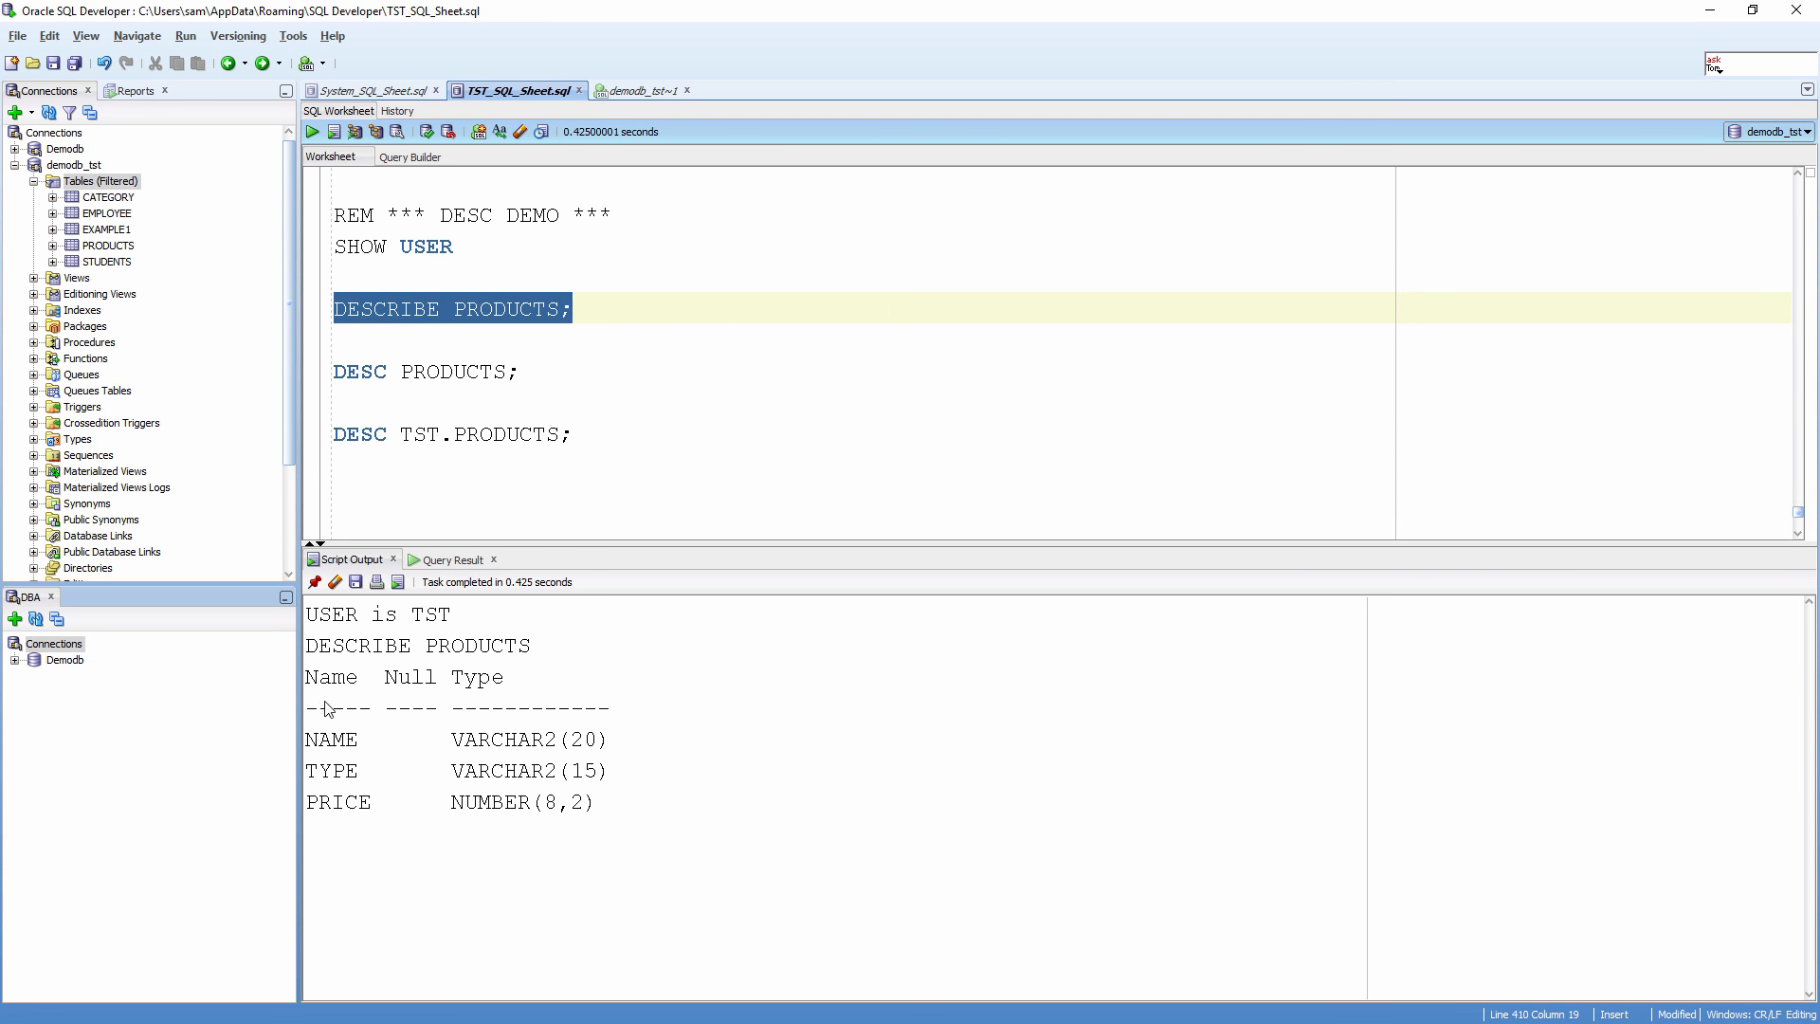
mouse_move(553, 681)
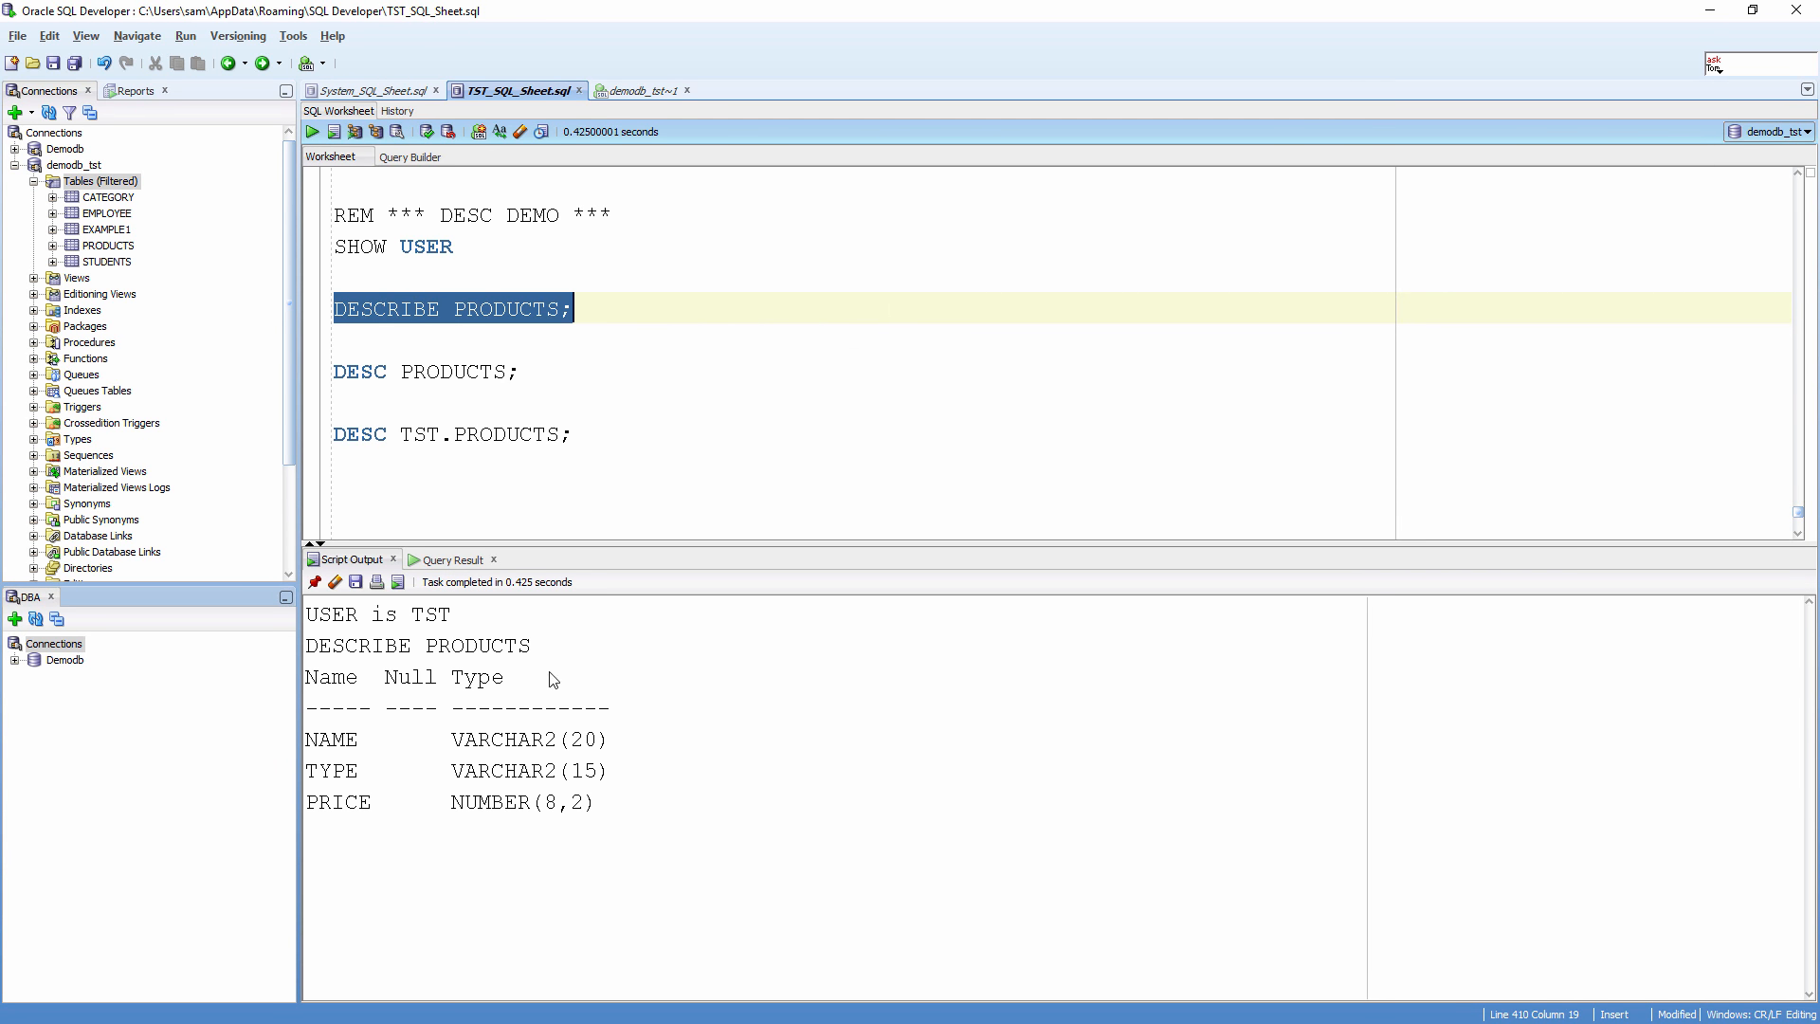
mouse_move(342, 691)
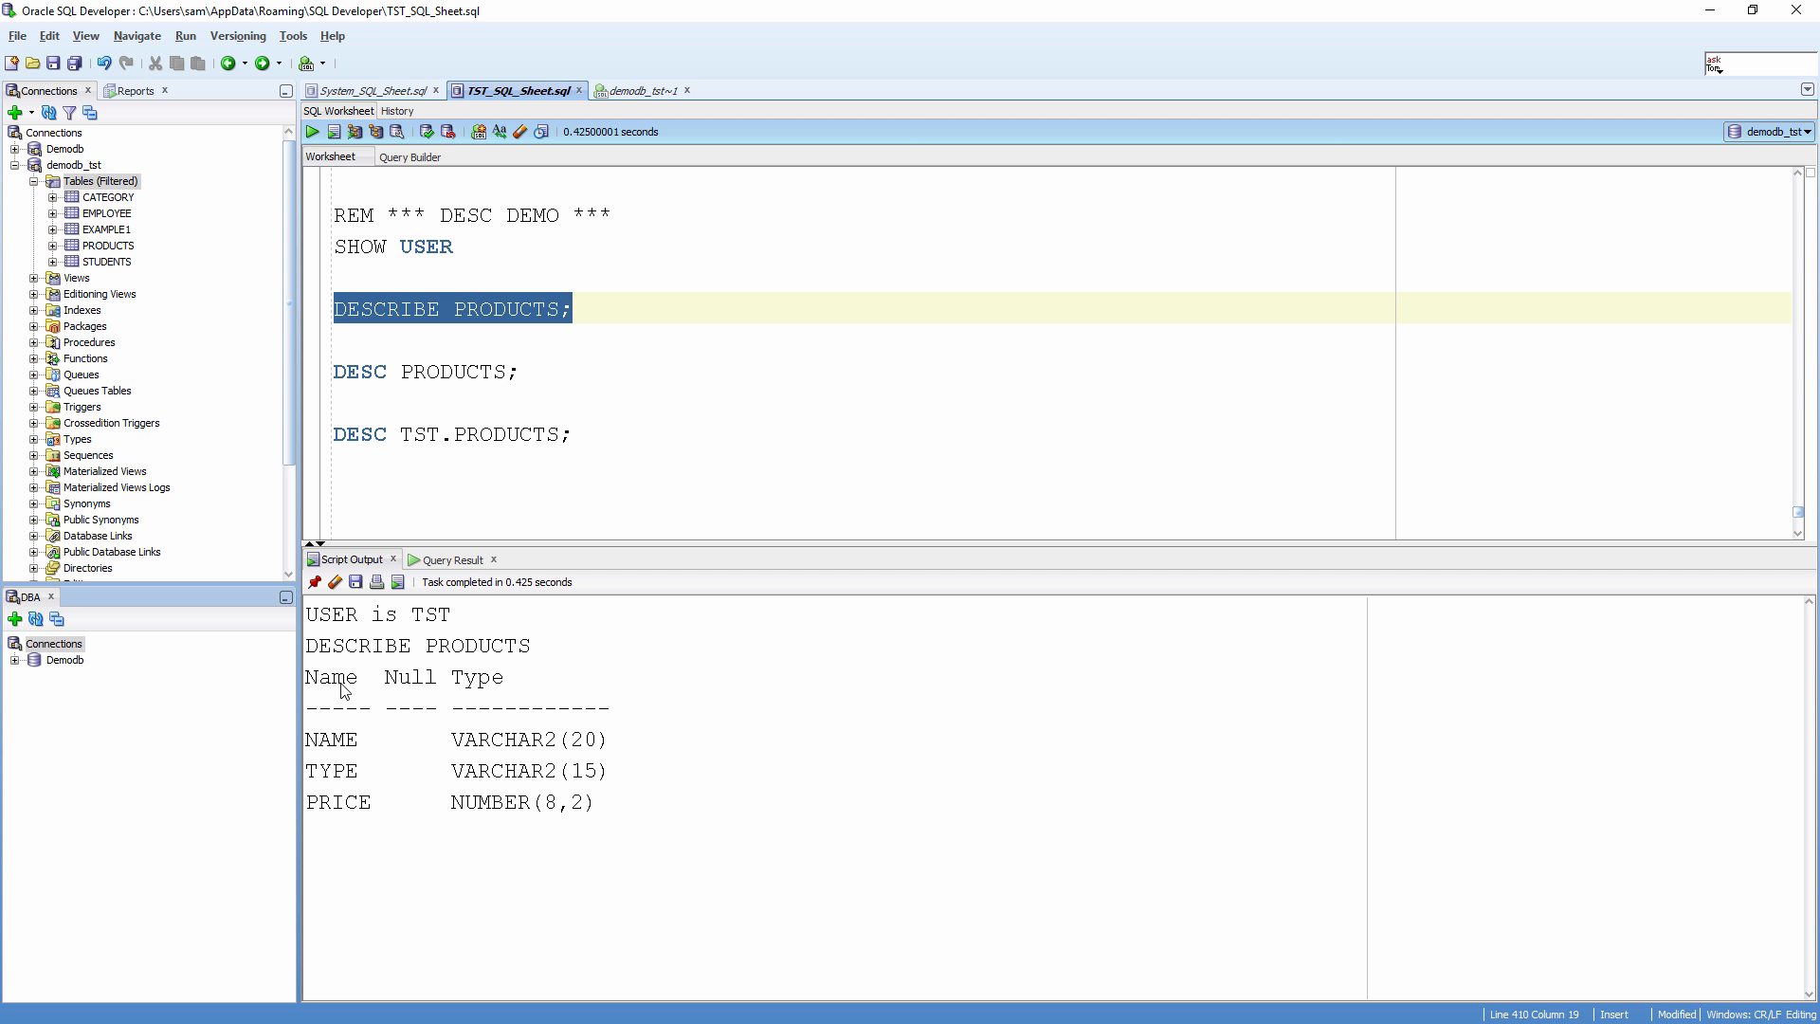
mouse_move(343, 781)
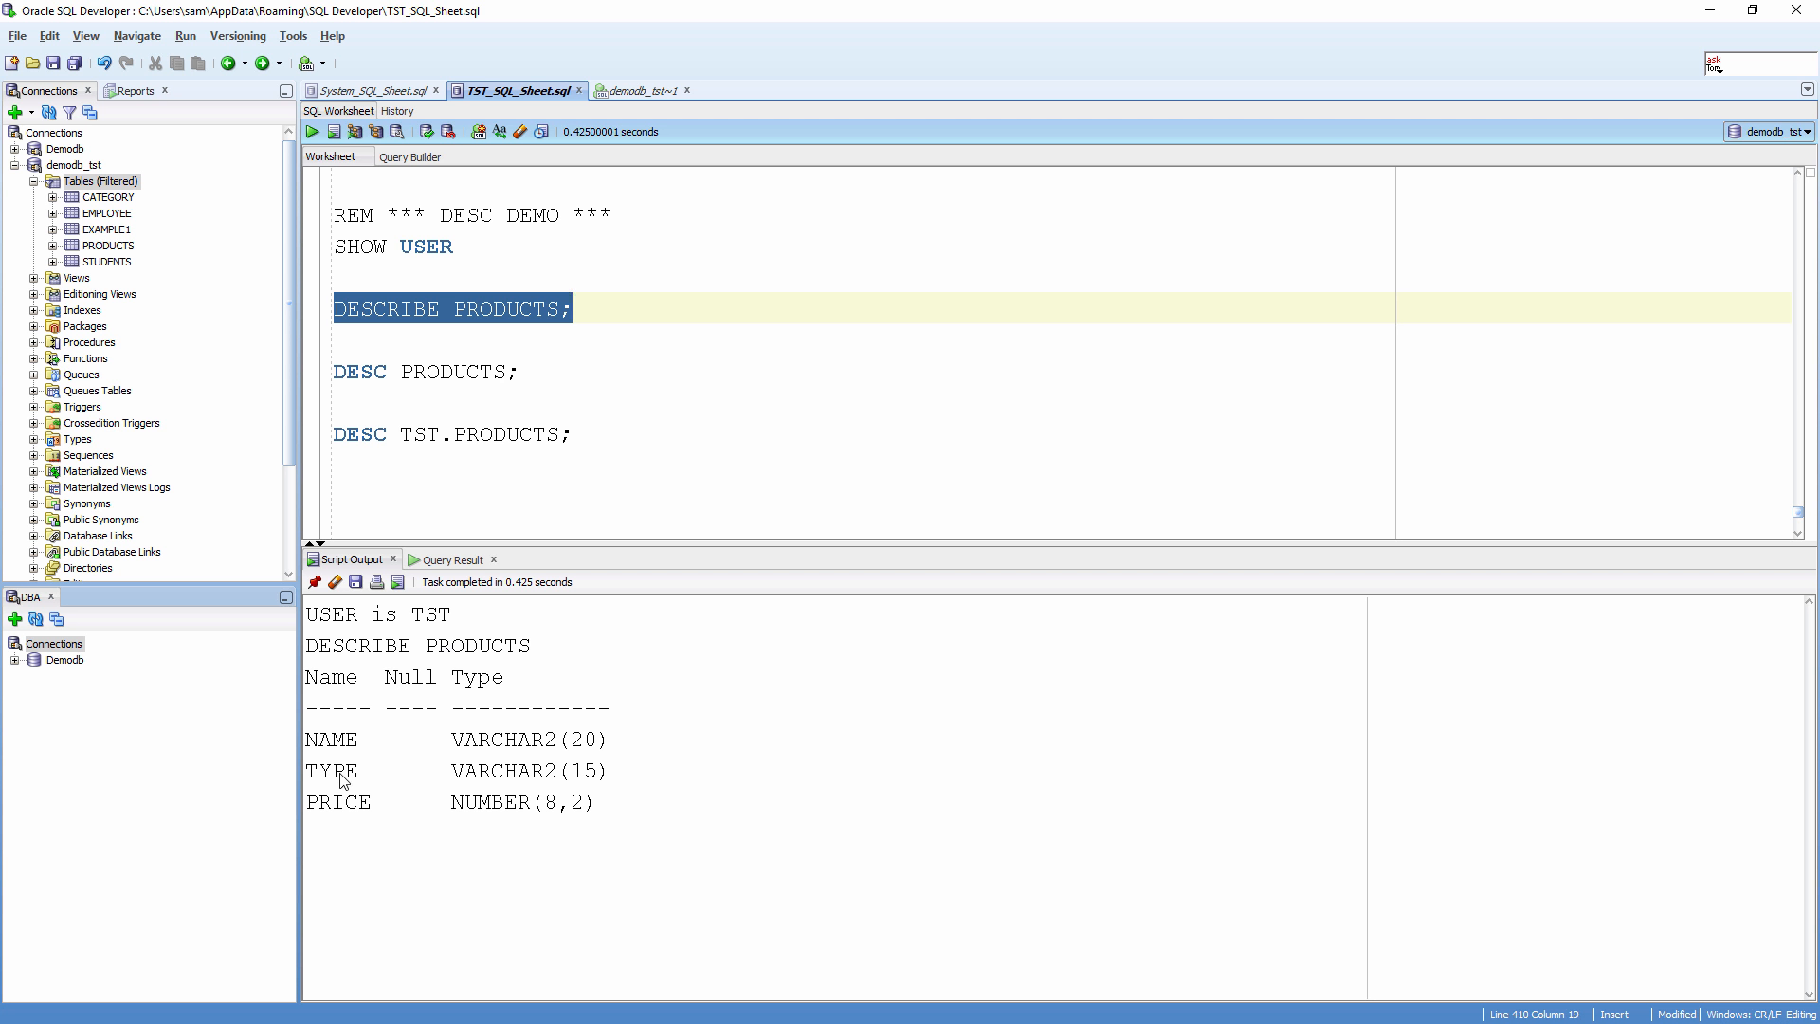
double_click(535, 739)
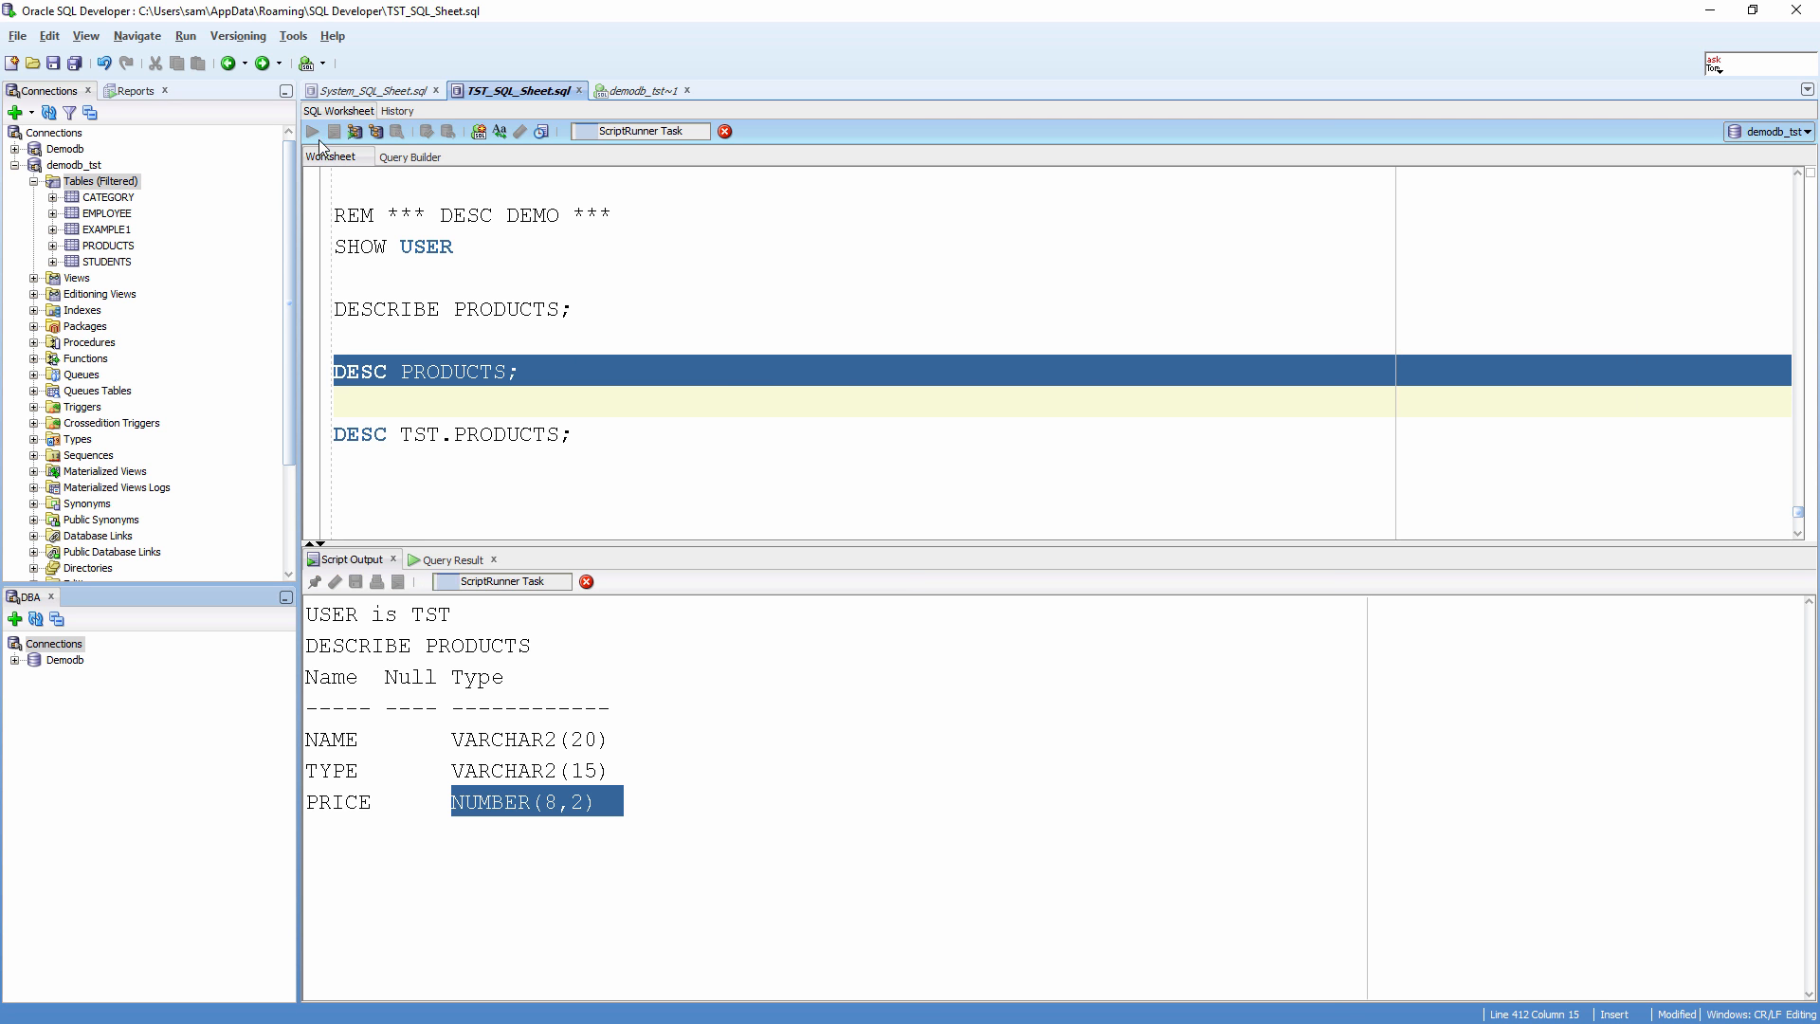
- Run DESC PRODUCTS, listing the same NAME, TYPE and PRICE columns
click(312, 131)
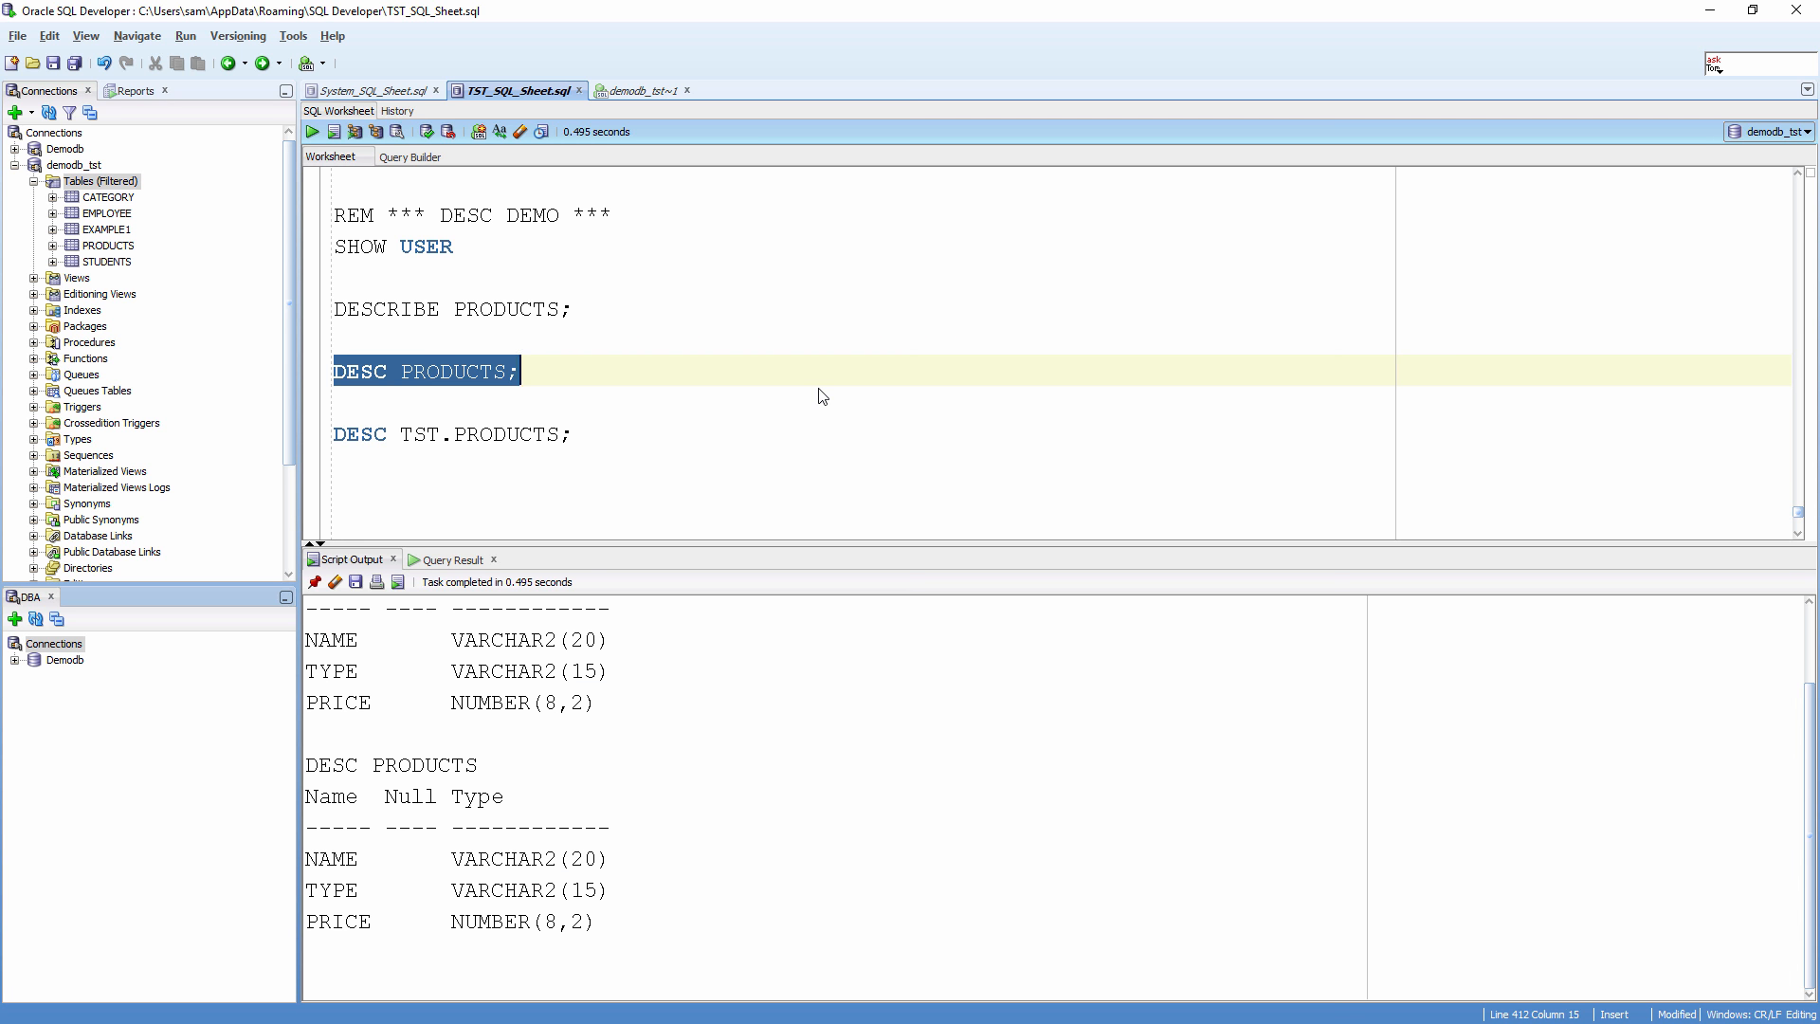
mouse_move(454, 438)
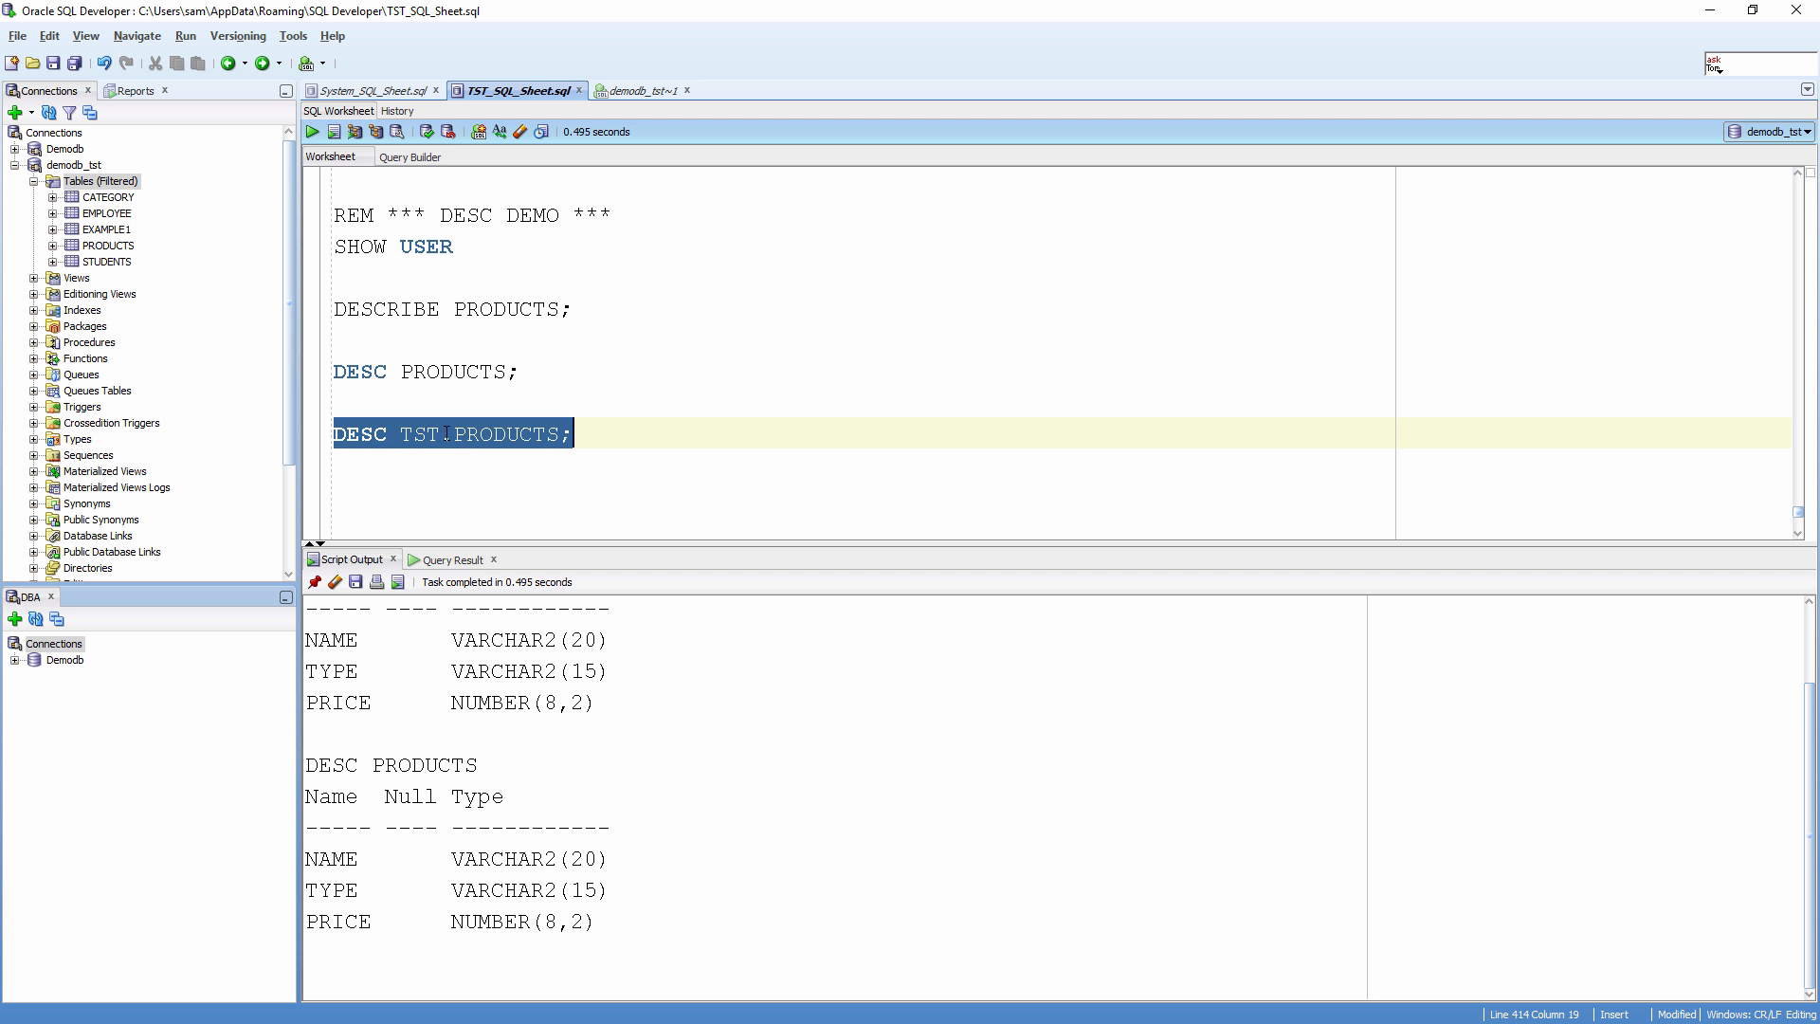
- Run DESC TST.PRODUCTS and place the cursor on the blank line below
click(333, 131)
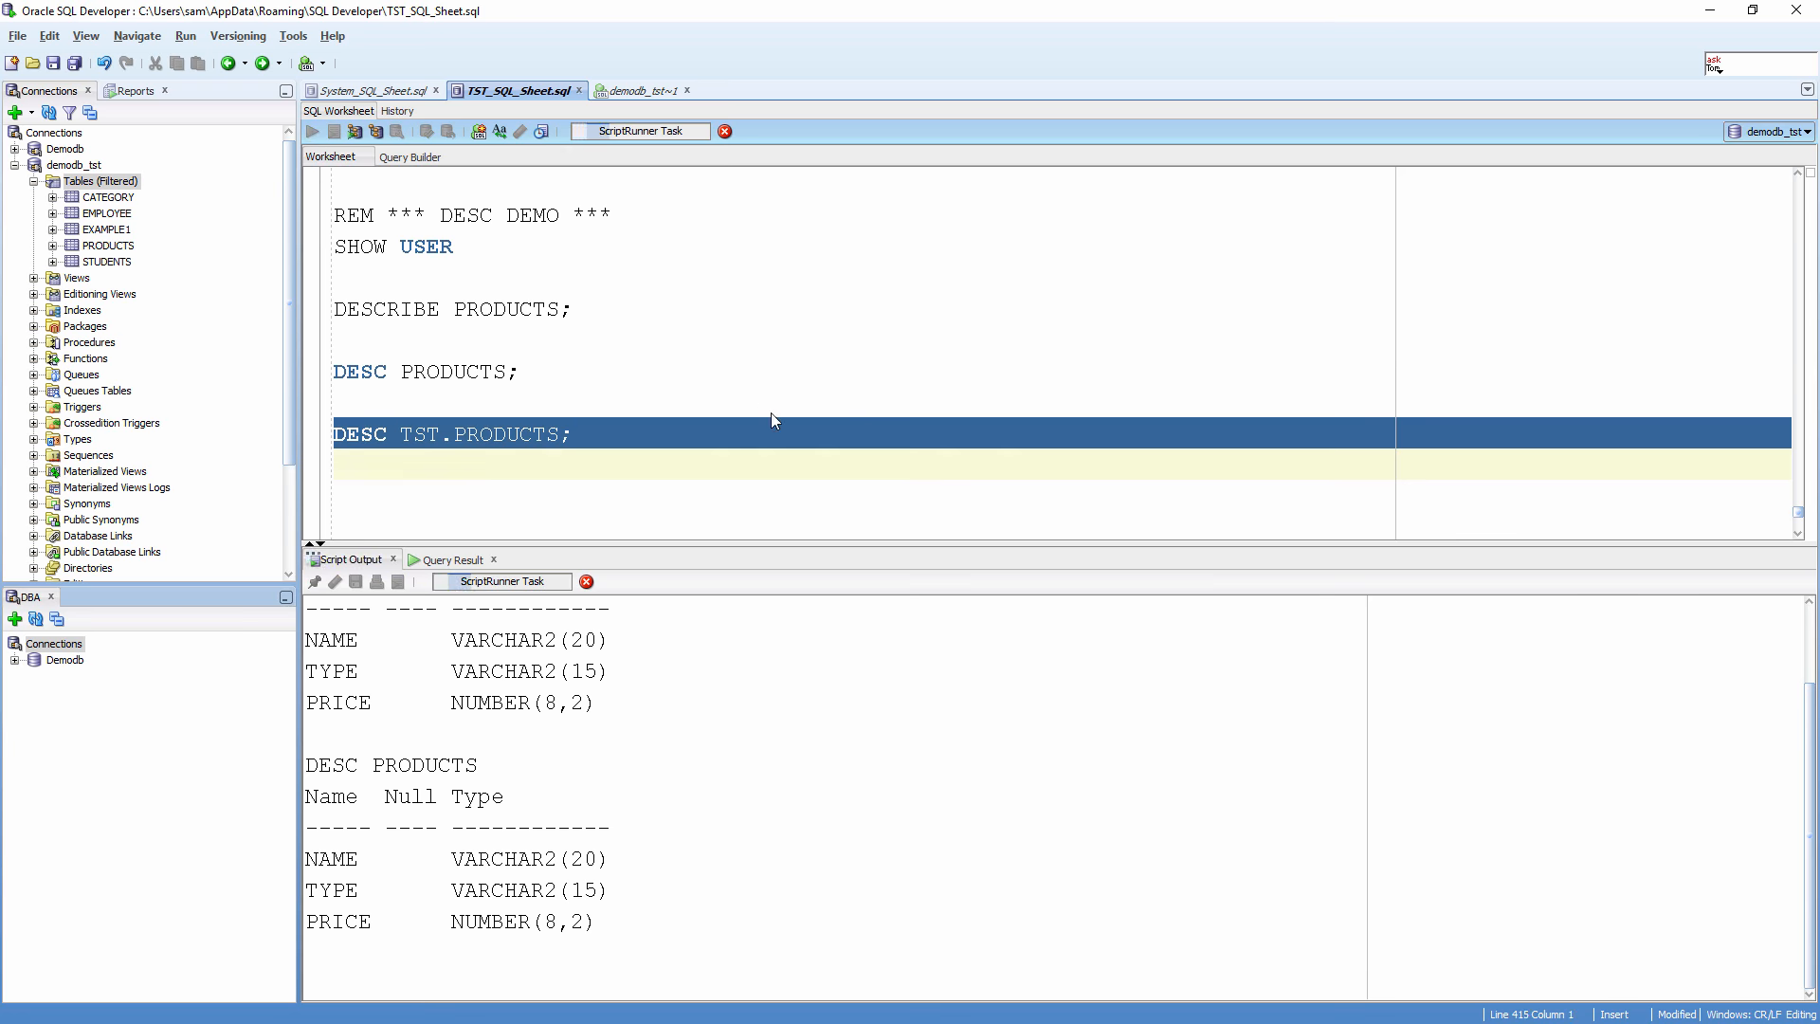
click(311, 131)
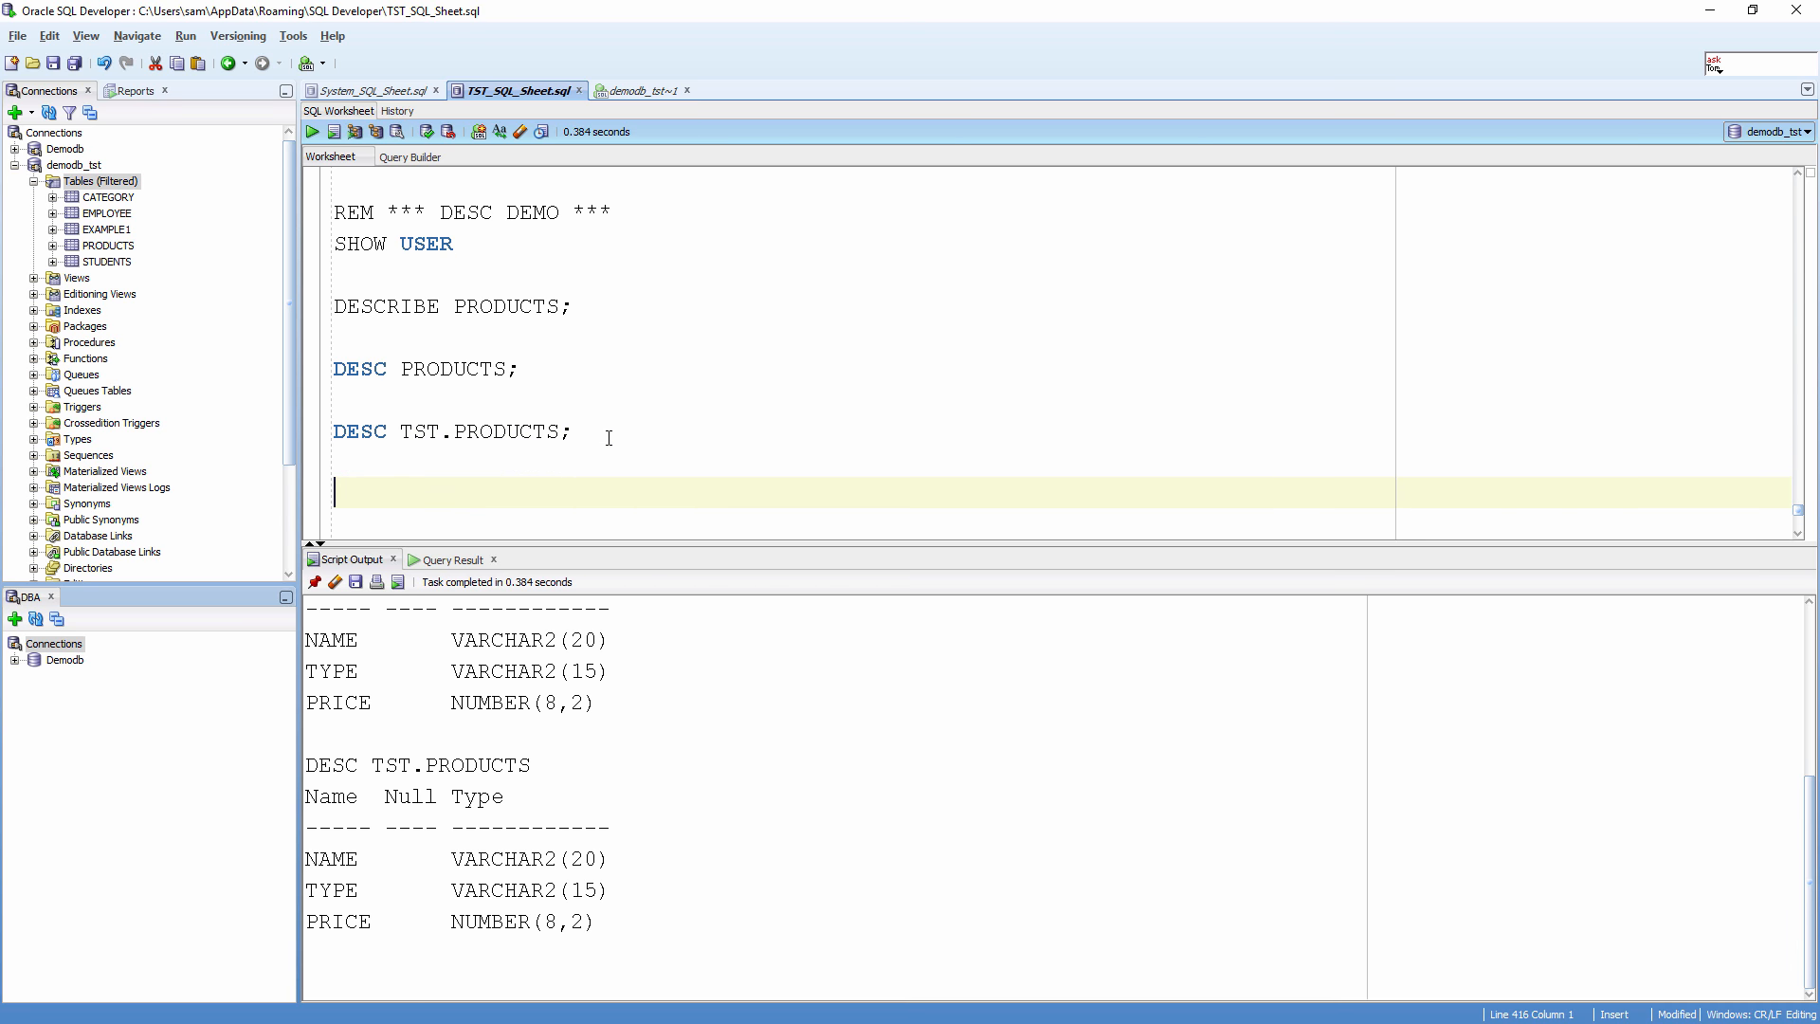
- Type and run DESC HR.EMPLOYEES;, listing EMPLOYEE_ID through DEPARTMENT_ID with datatypes
text(DESC)
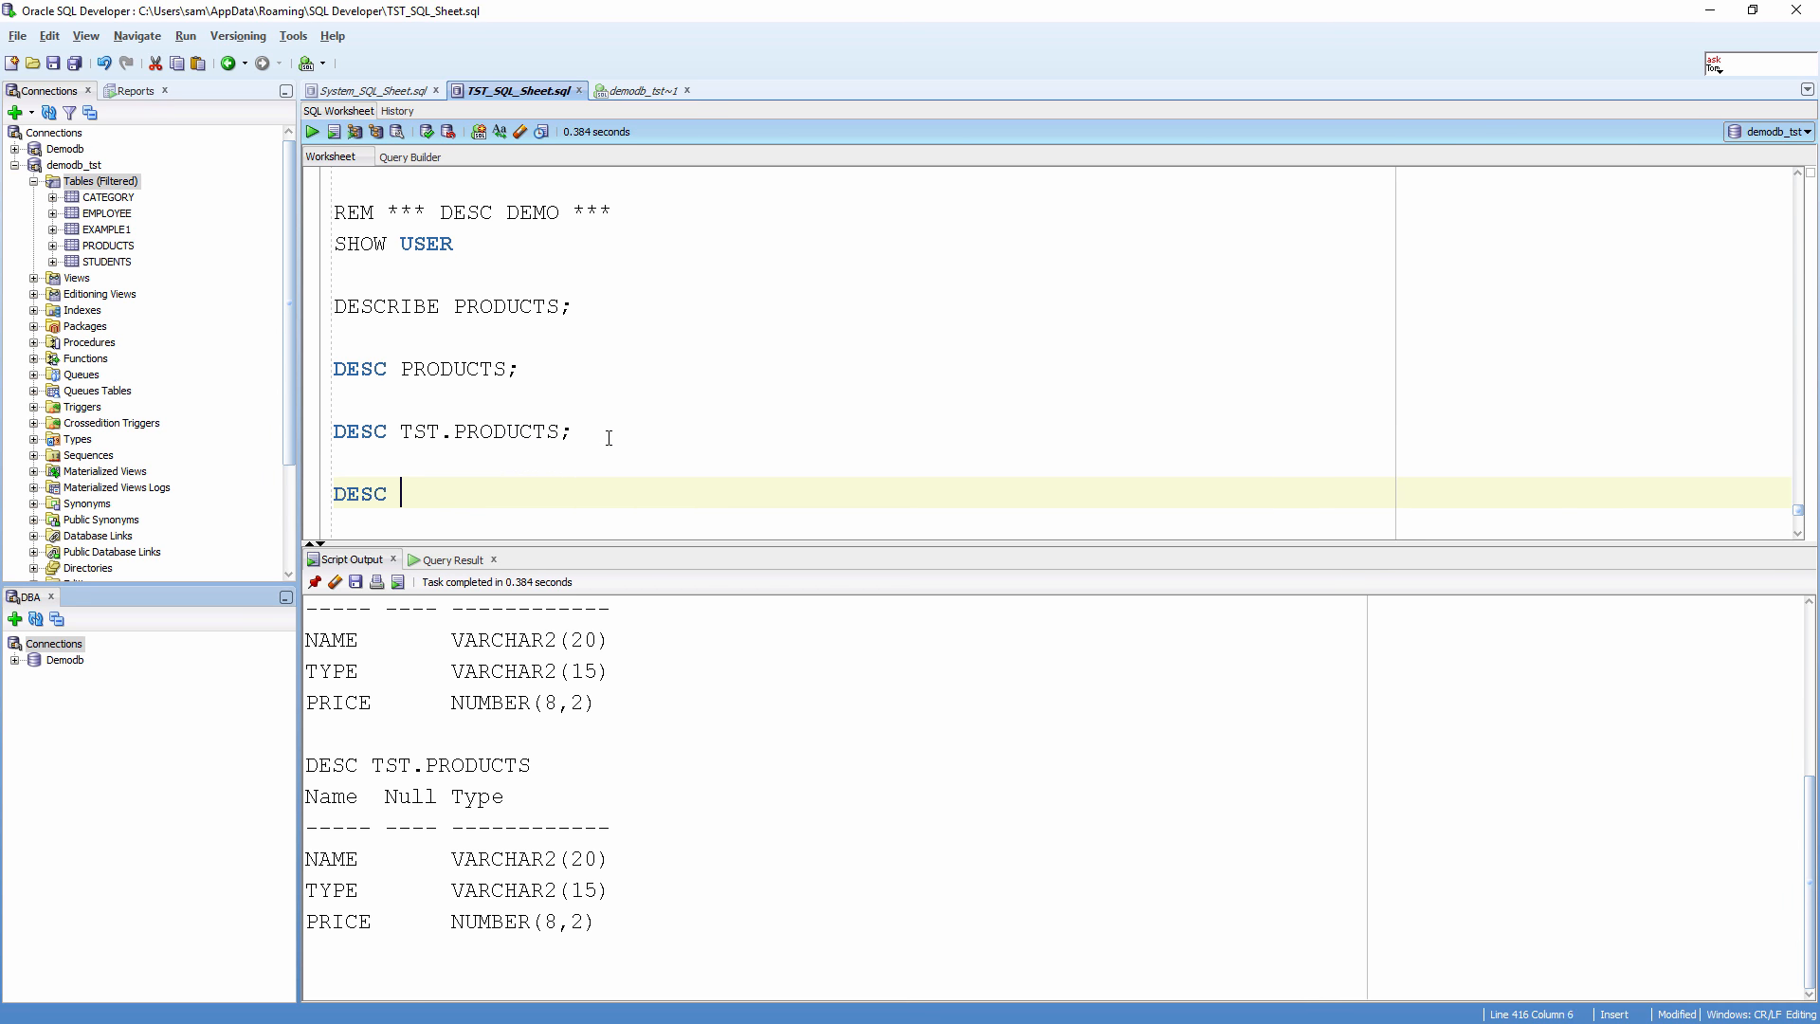
text(HR)
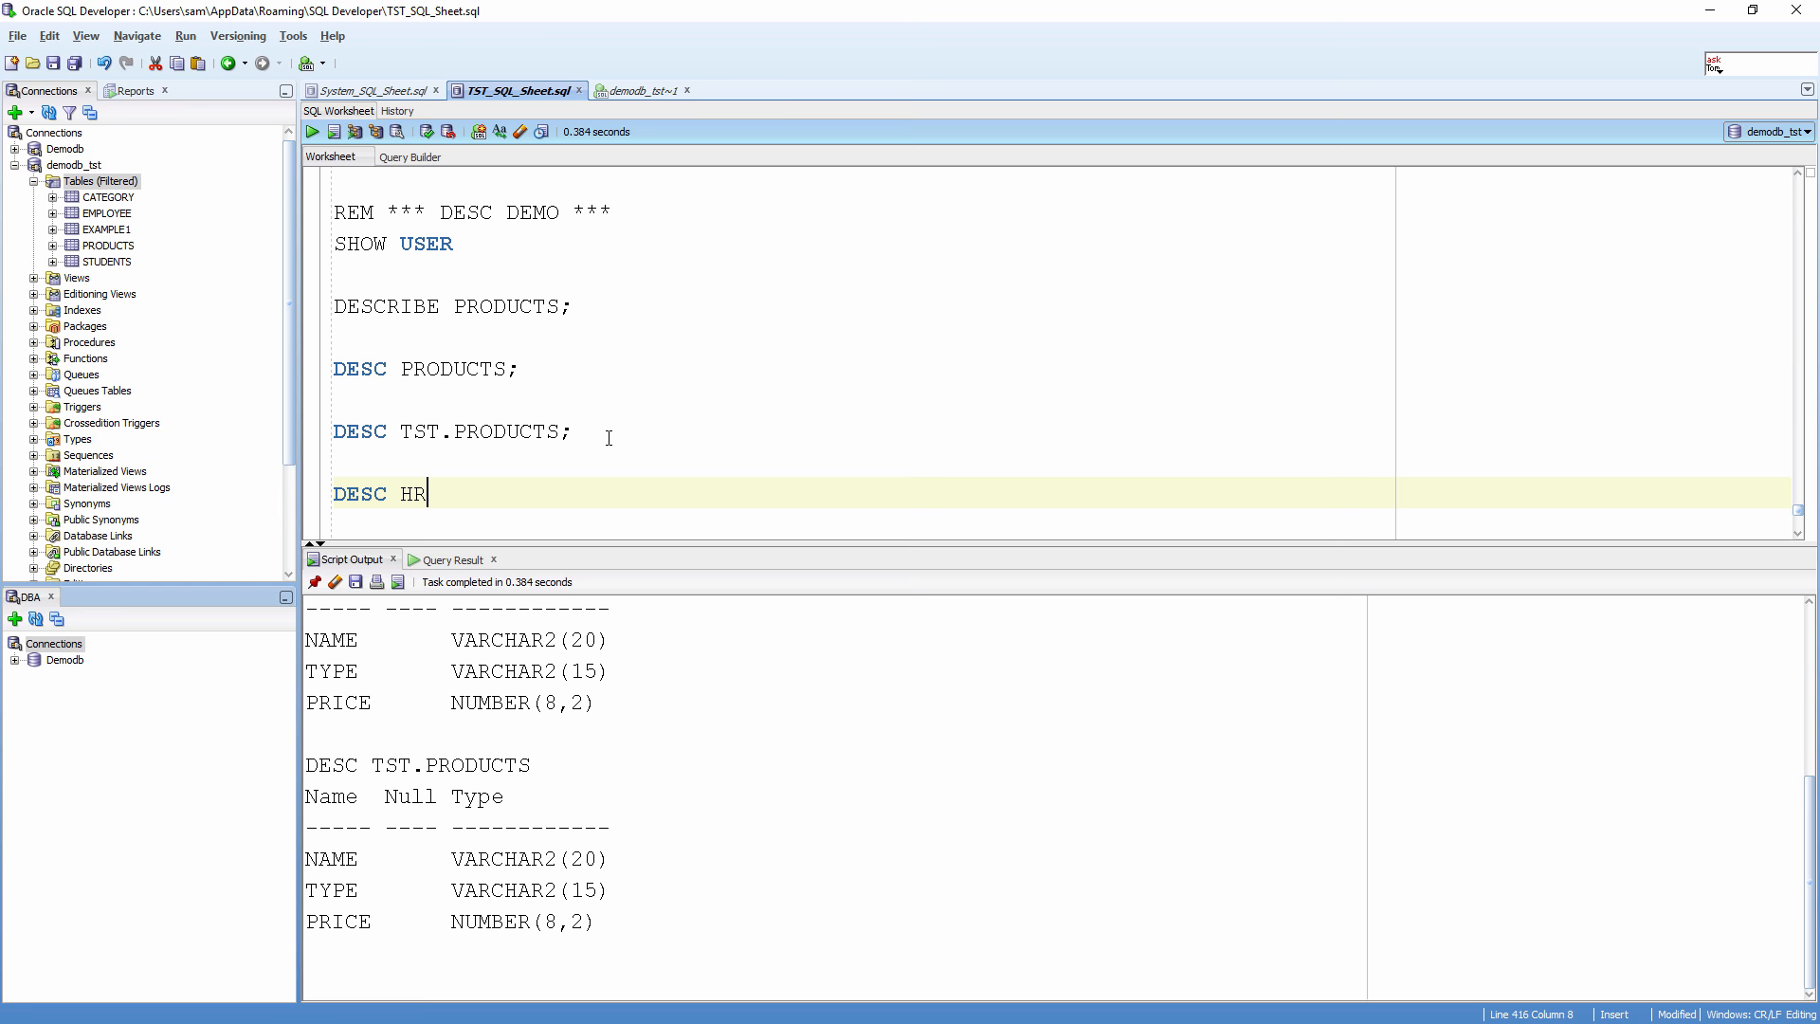
text(.EMPLOYEES;)
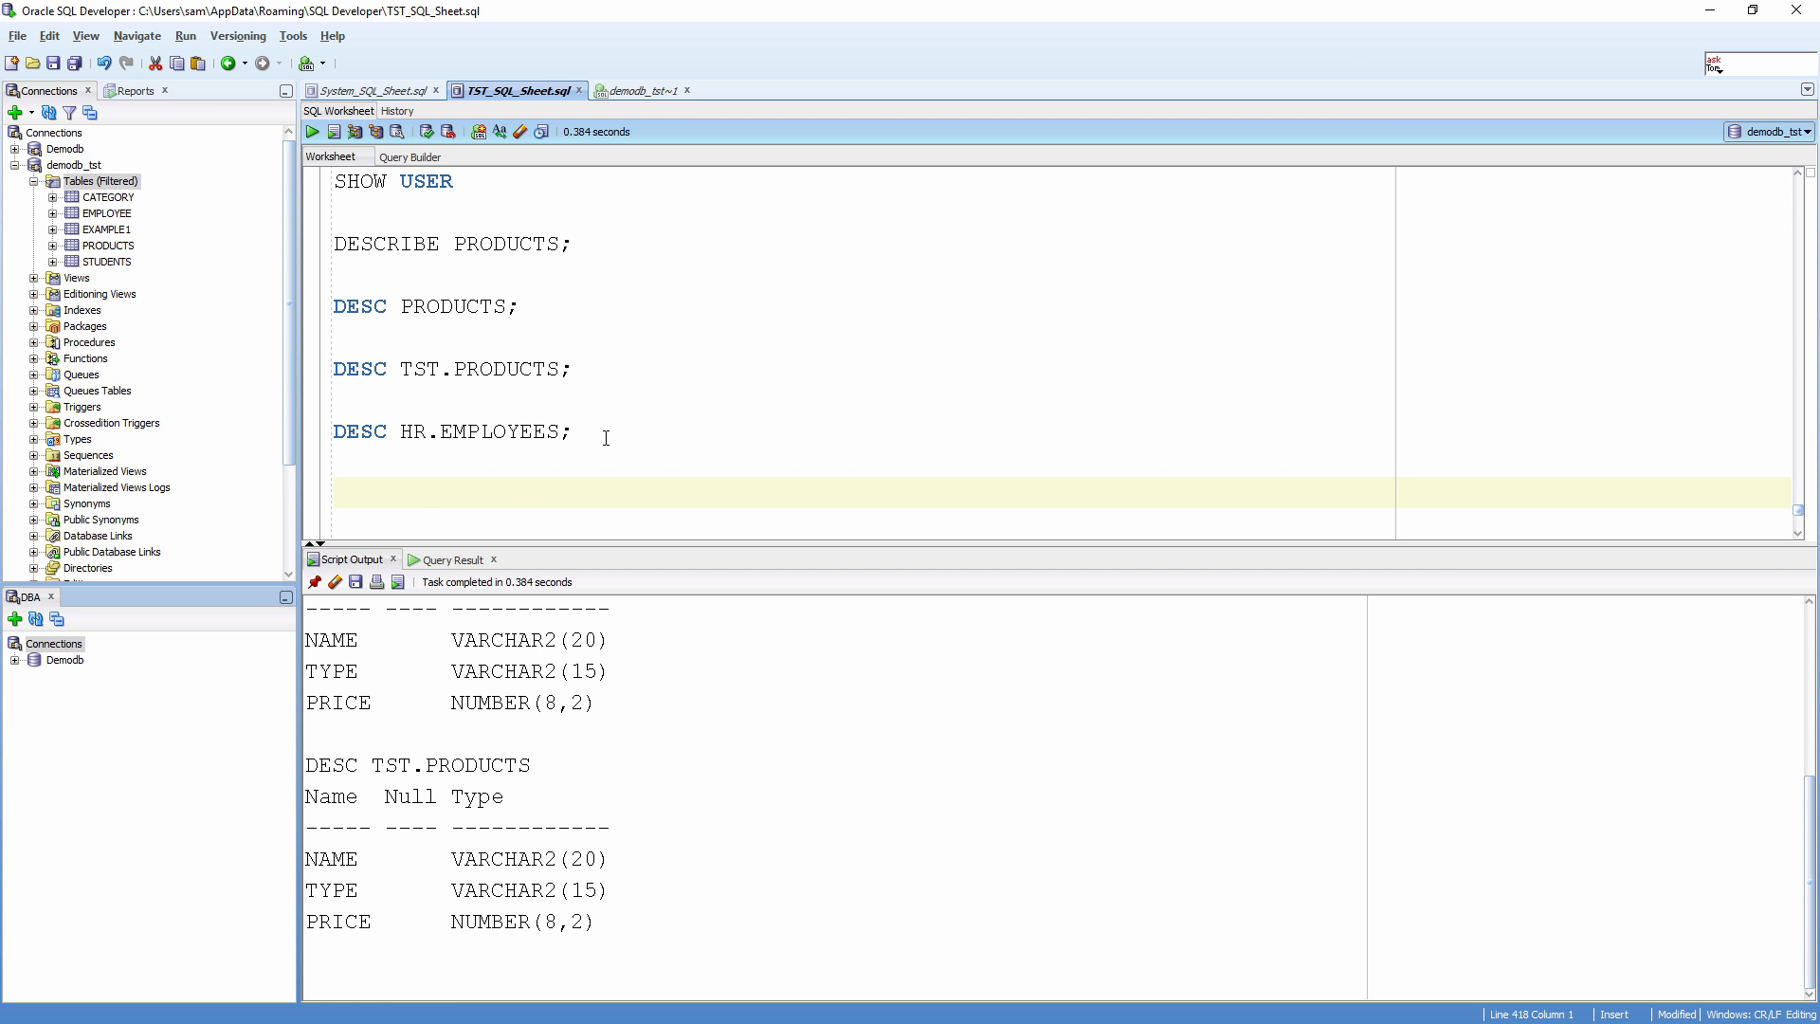
triple_click(451, 430)
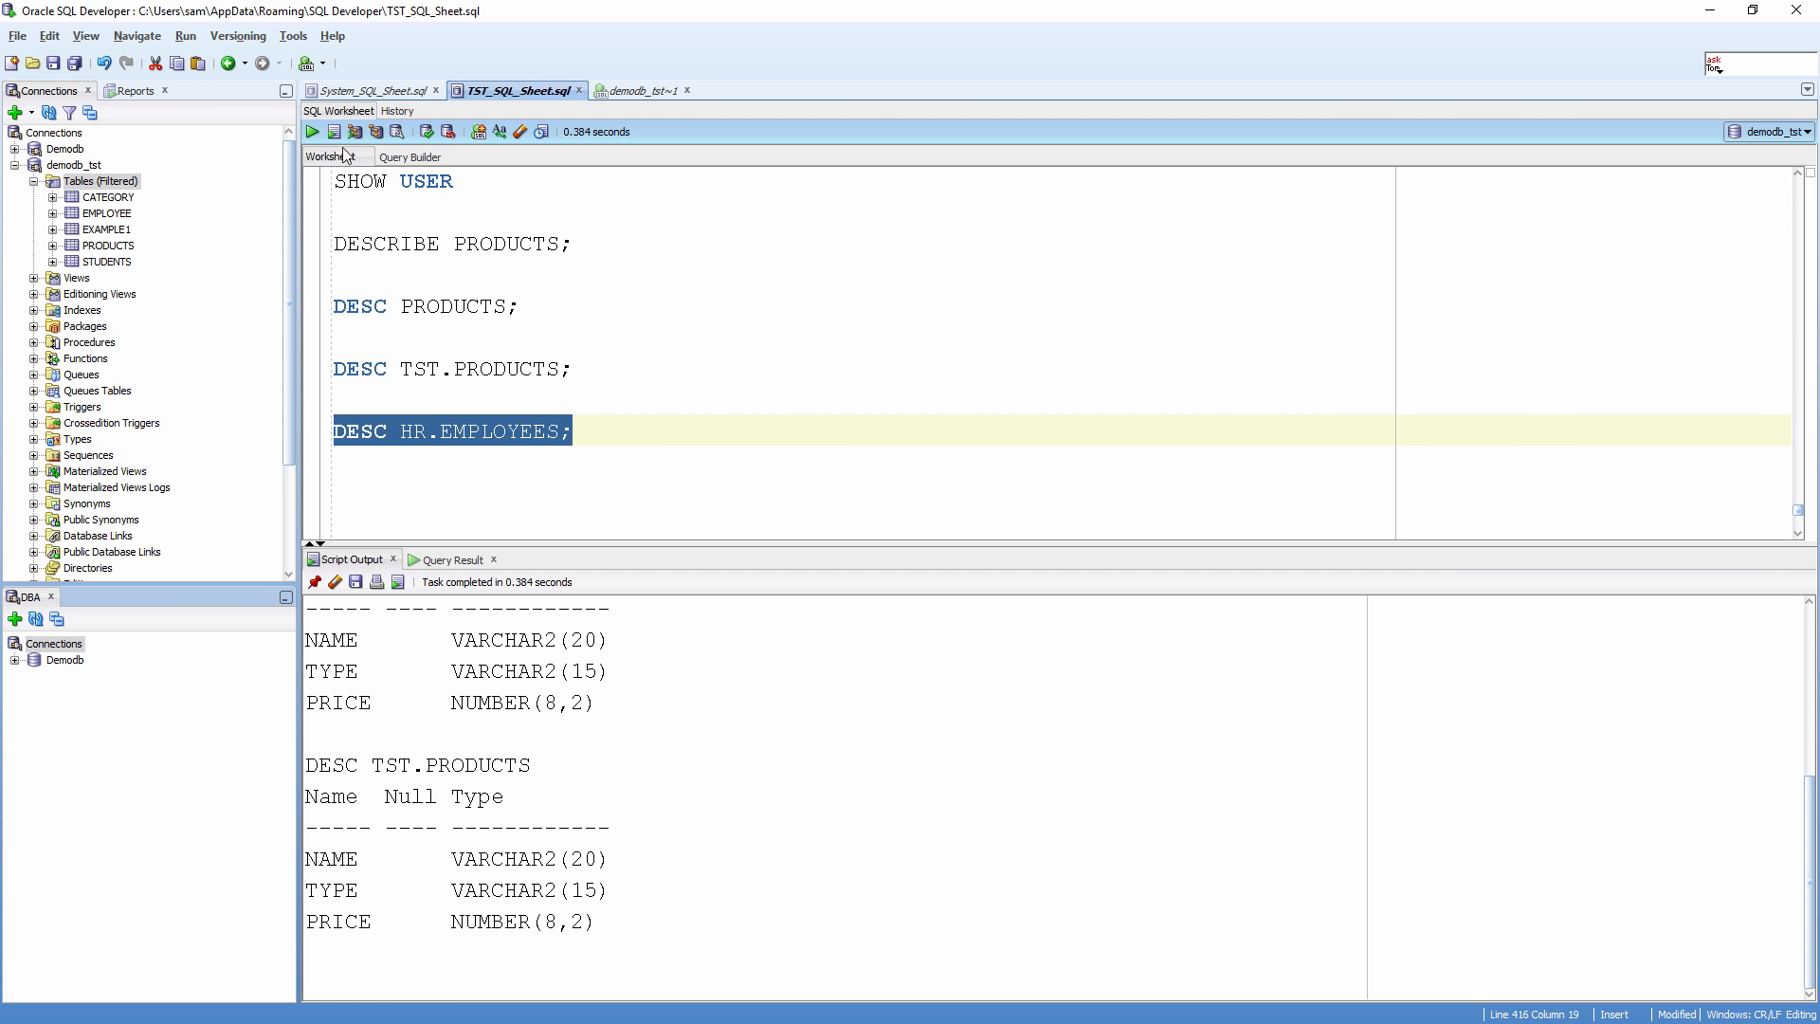
click(311, 130)
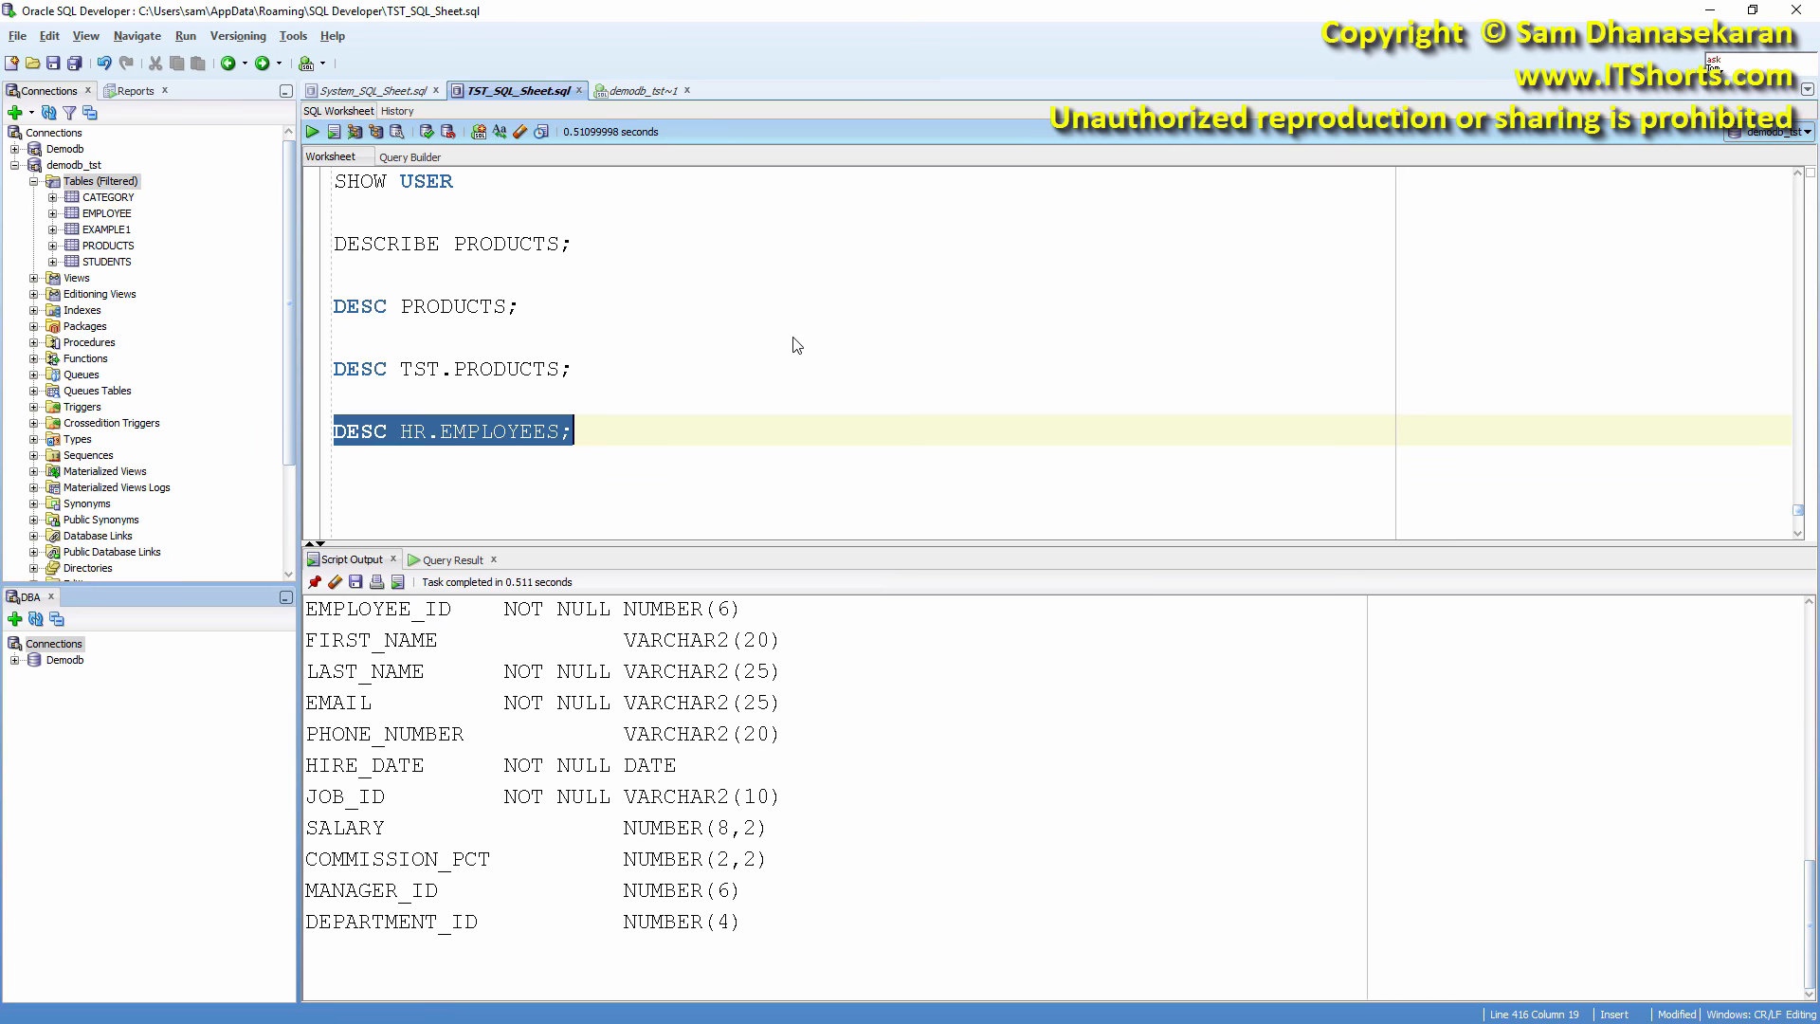